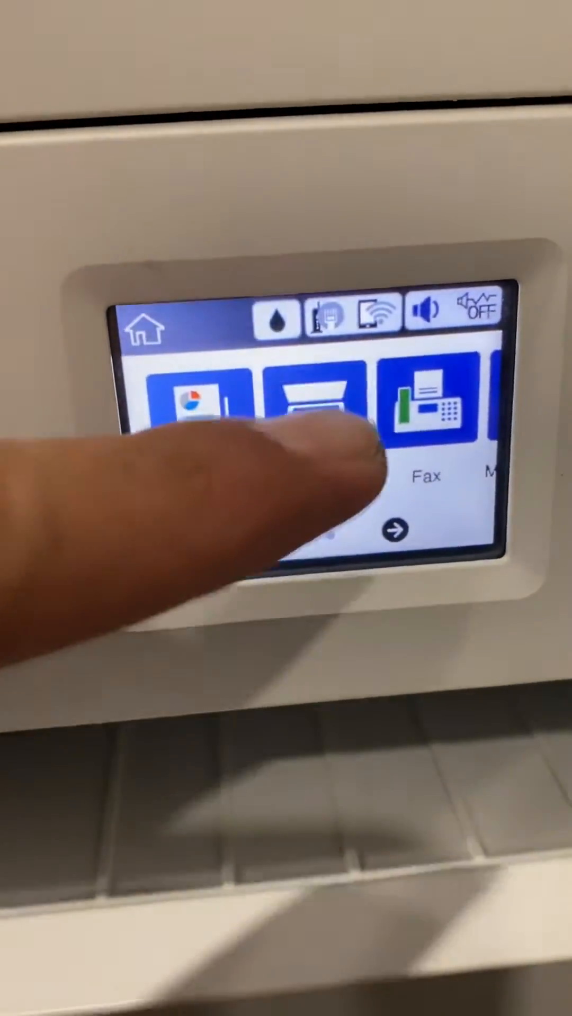
Step: Start a scan to Computer and choose USB Connection as the destination, saving as PDF
left_click(311, 402)
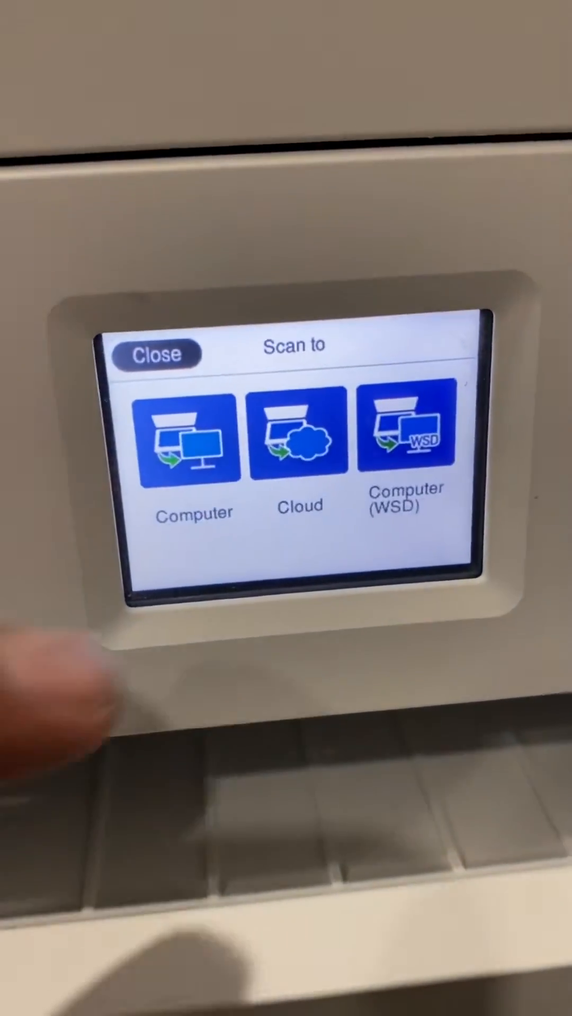
left_click(189, 434)
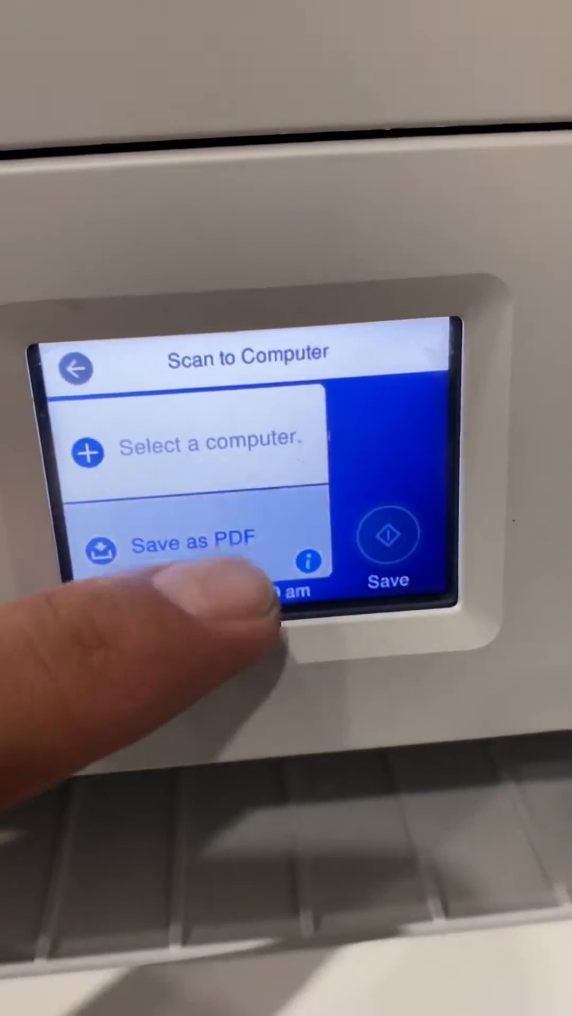
left_click(191, 541)
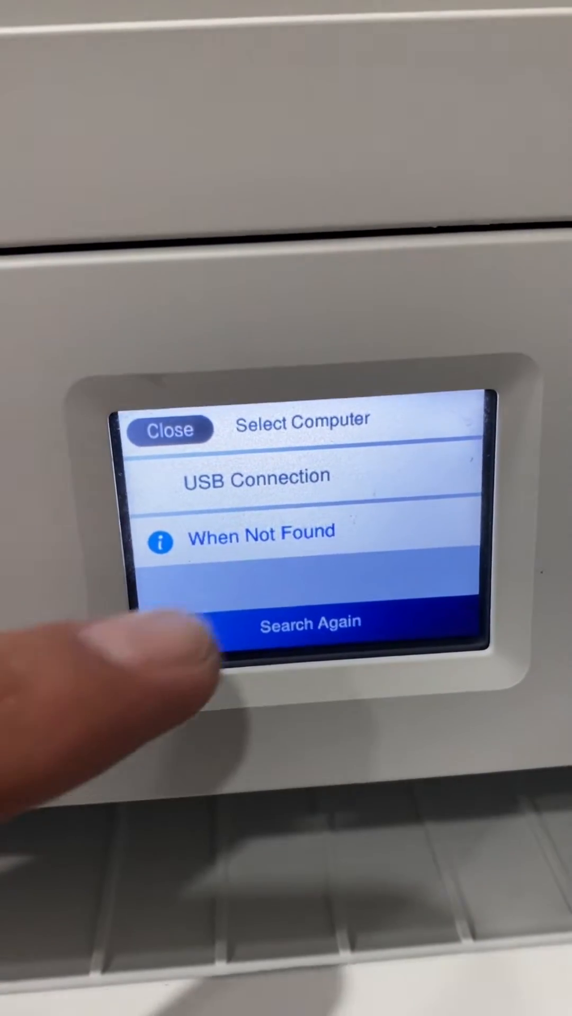
left_click(257, 476)
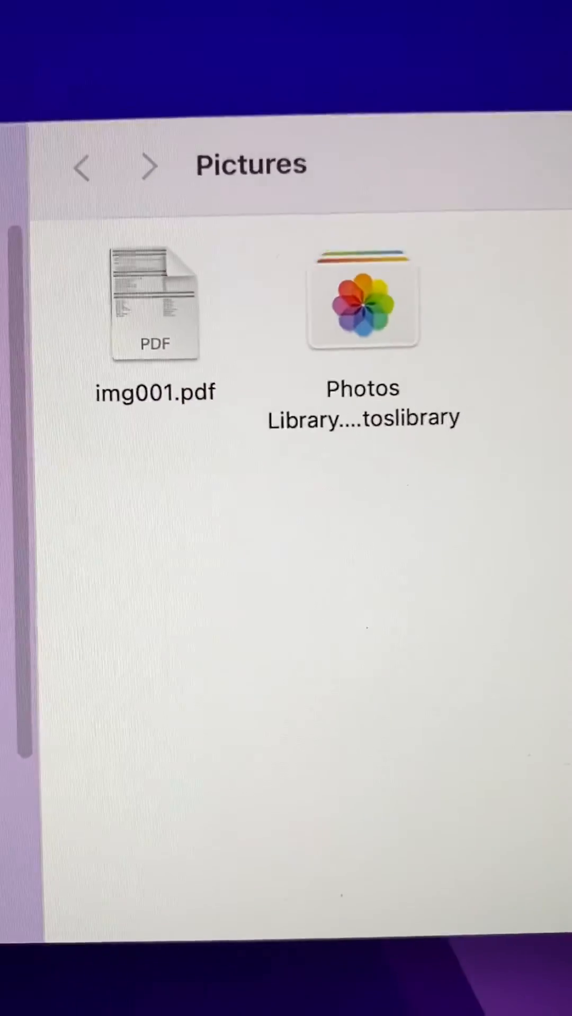
Step: Select the scanned img001.pdf in the Pictures folder to open it
left_click(155, 305)
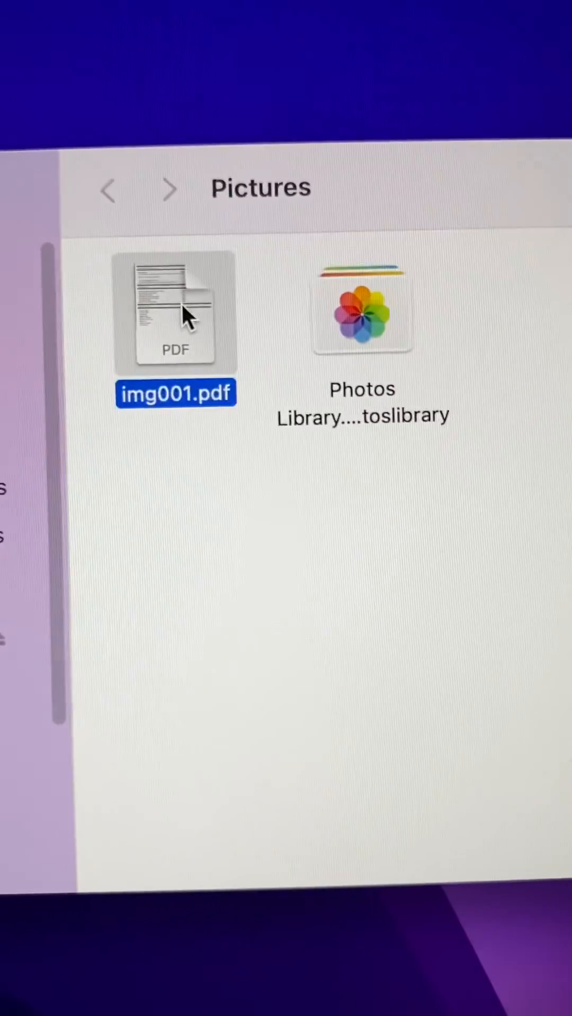